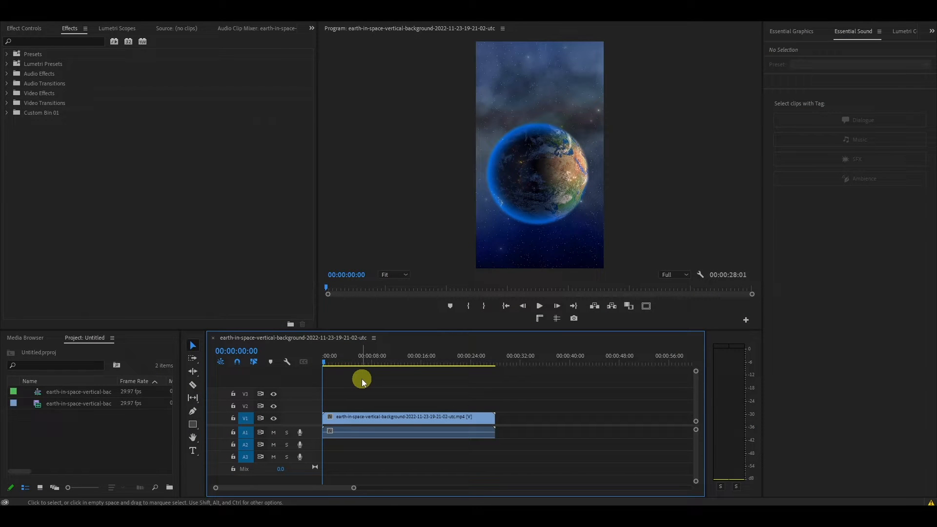
mouse_move(382, 391)
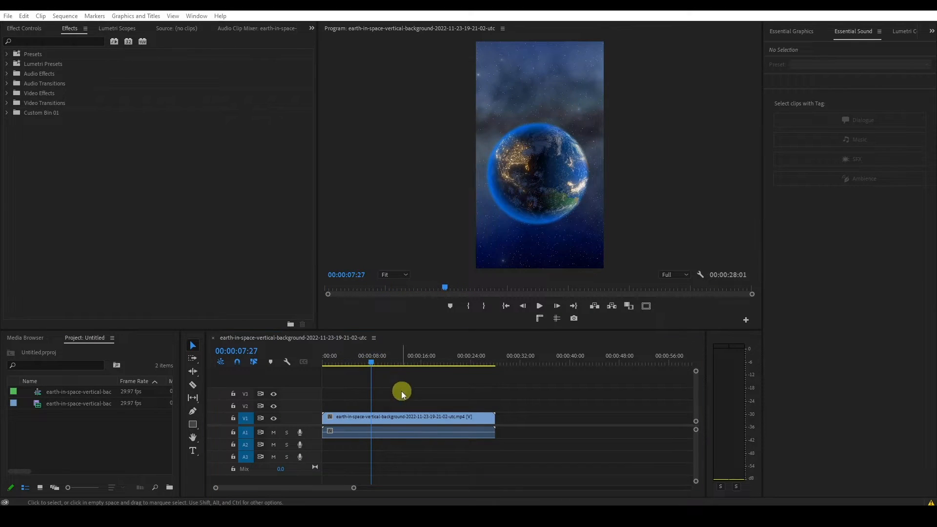
- Review the sequence settings and confirm them unchanged
left_click(65, 16)
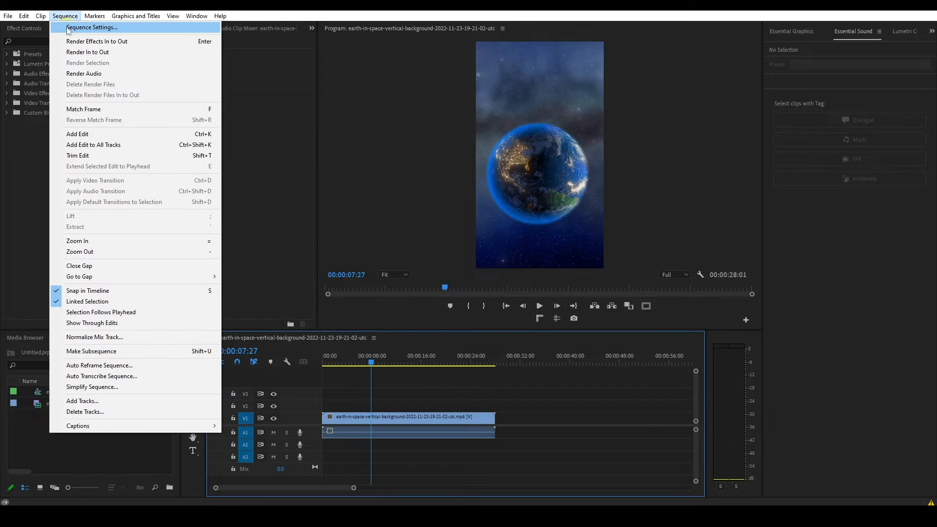
left_click(92, 27)
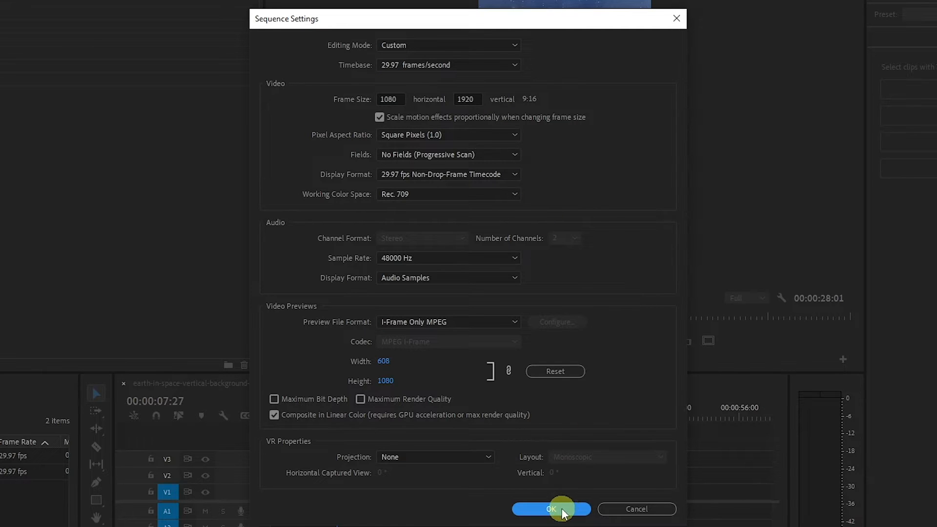
left_click(549, 508)
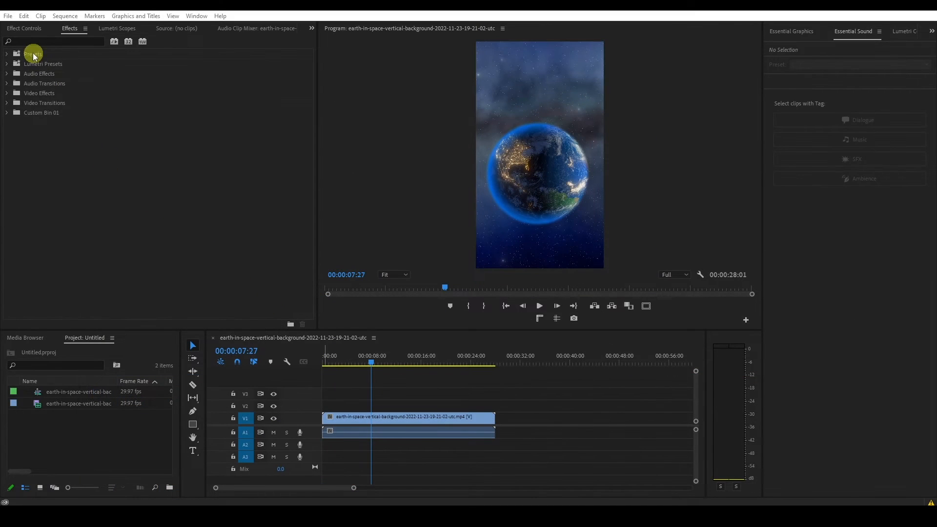
- Start a Custom-preset H.264 media export with earth.mp4 in Desktop\New folder as the output file
left_click(8, 15)
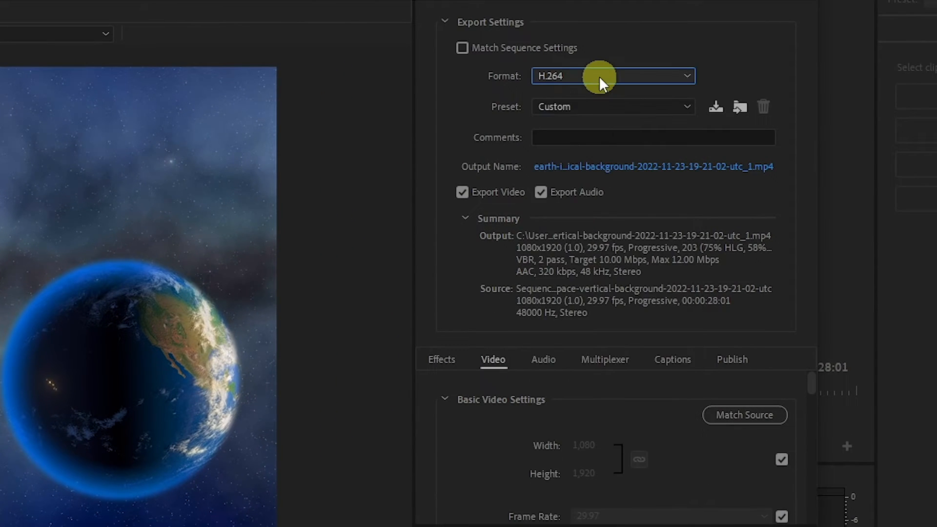
left_click(611, 106)
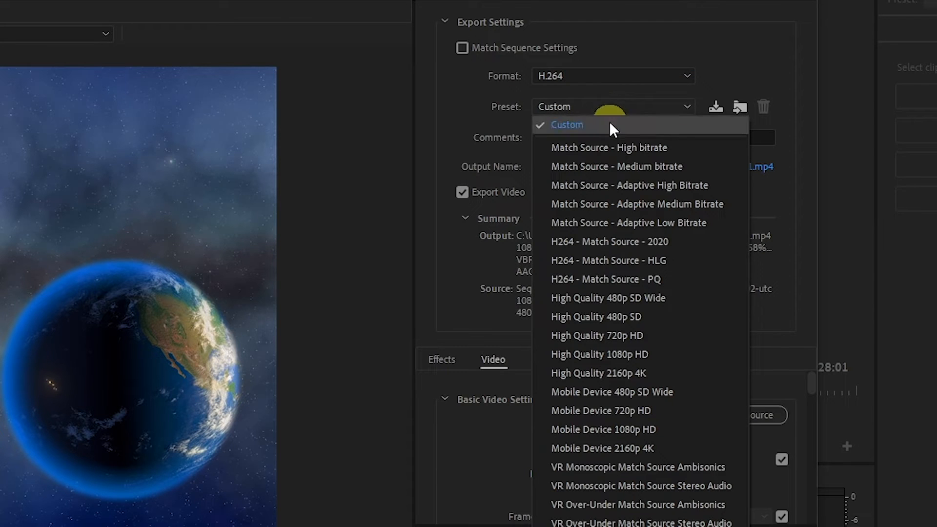
left_click(608, 147)
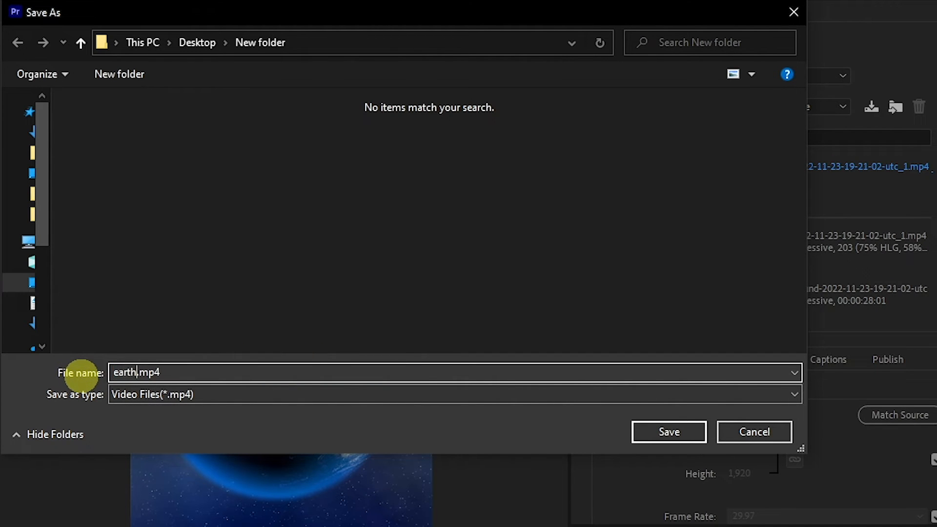
left_click(667, 431)
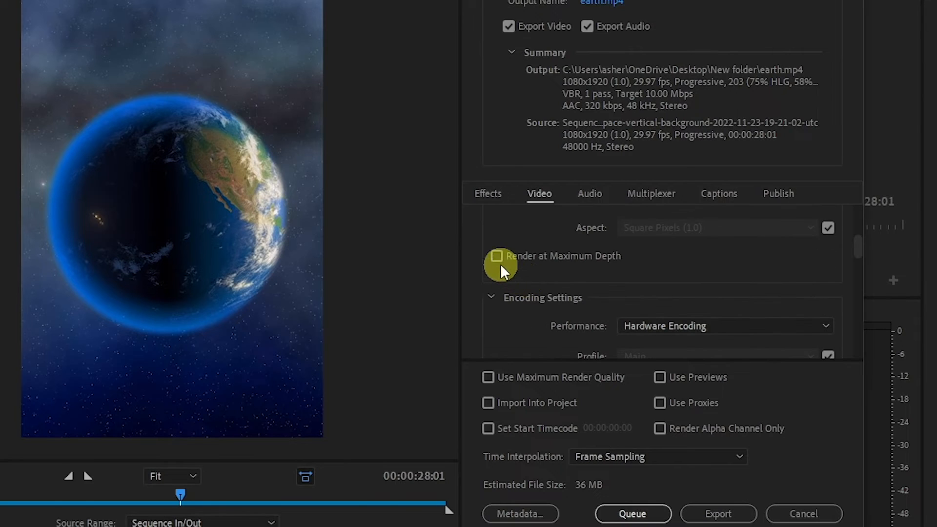
- Enable Render at Maximum Depth and set VBR 2 pass encoding with 10 Mbps maximum bitrate
left_click(497, 256)
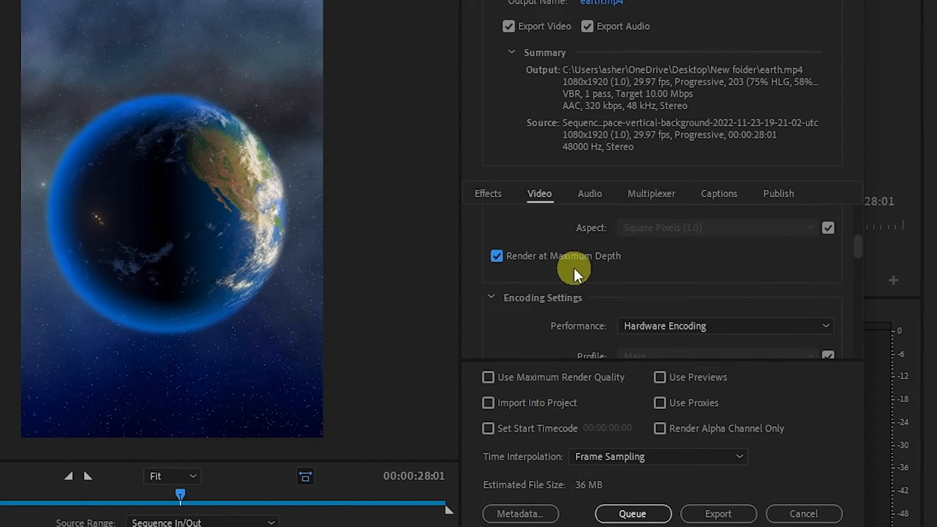
scroll("down", 3)
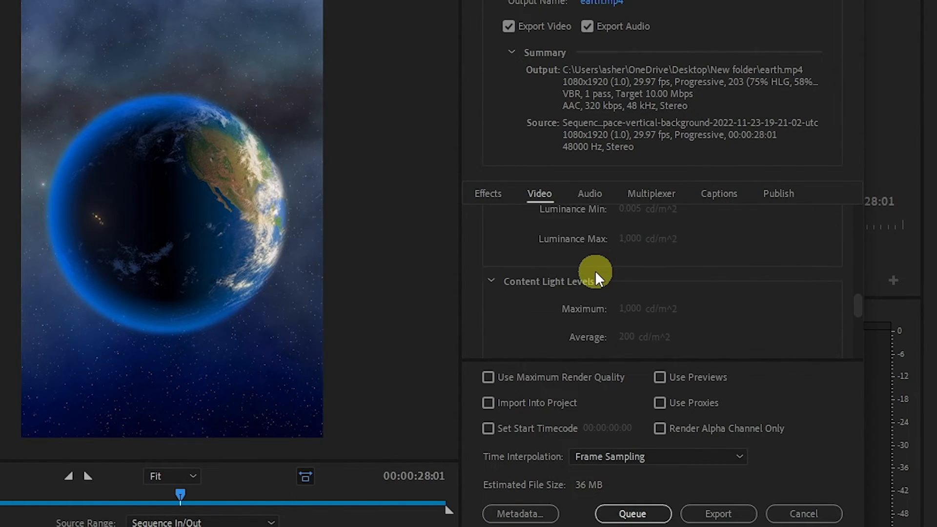
left_click(723, 269)
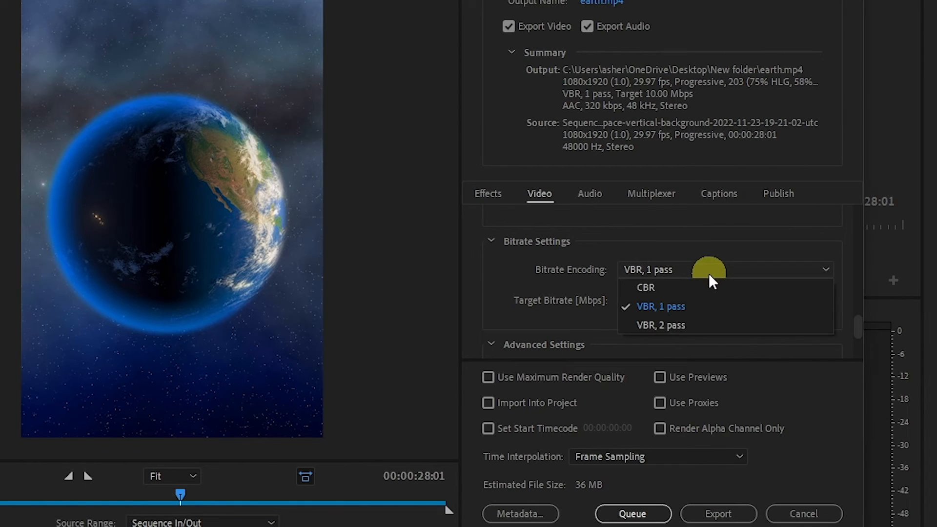
left_click(661, 324)
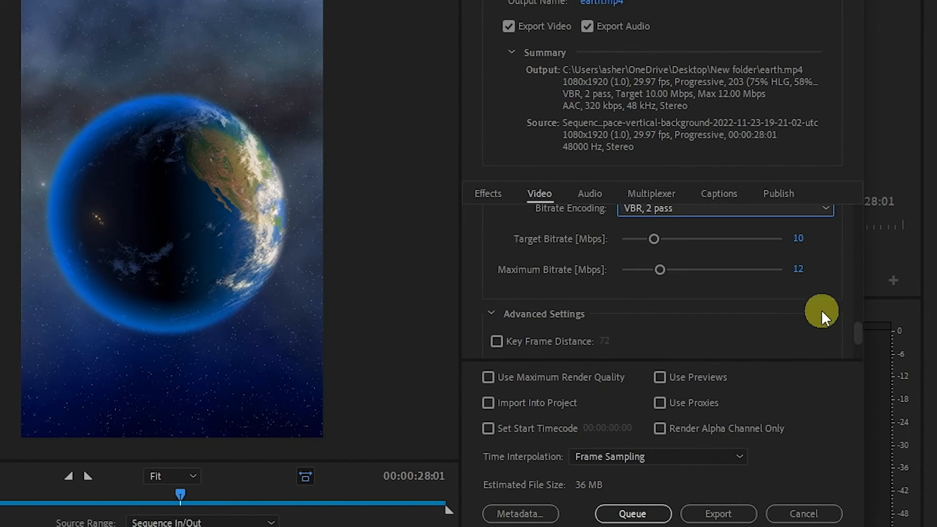
double_click(798, 269)
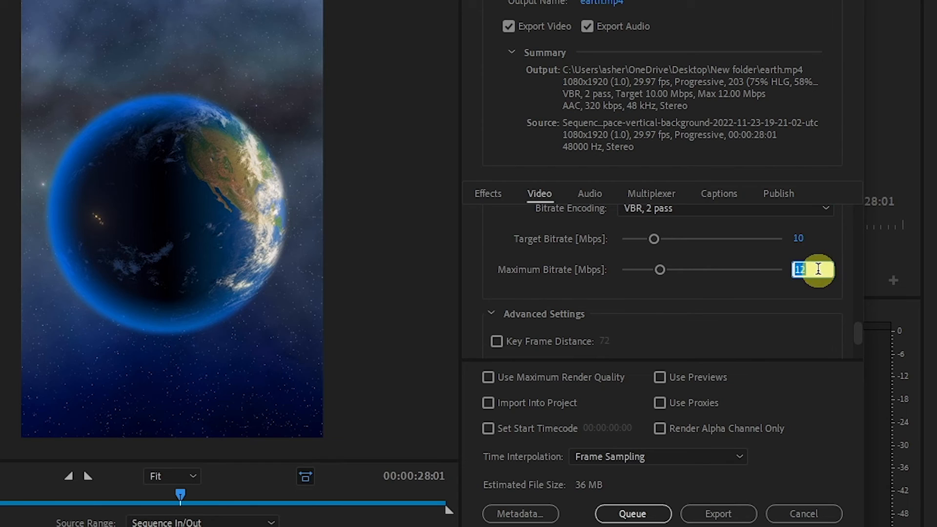
type("10")
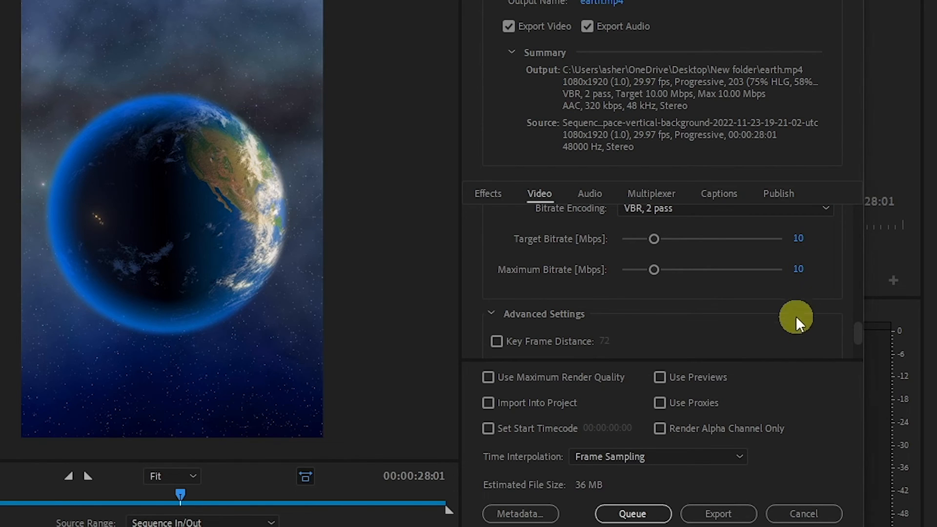
- Enable Use Maximum Render Quality and start the export
left_click(488, 376)
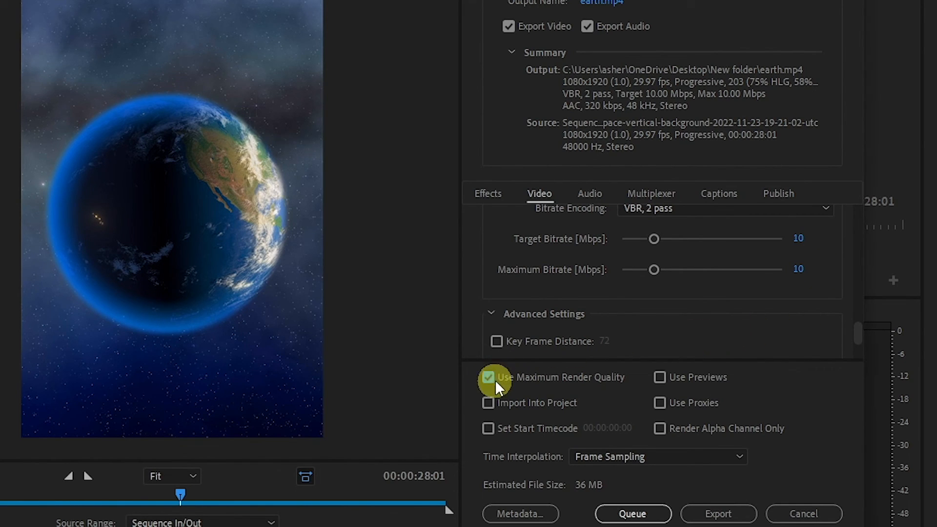
left_click(719, 514)
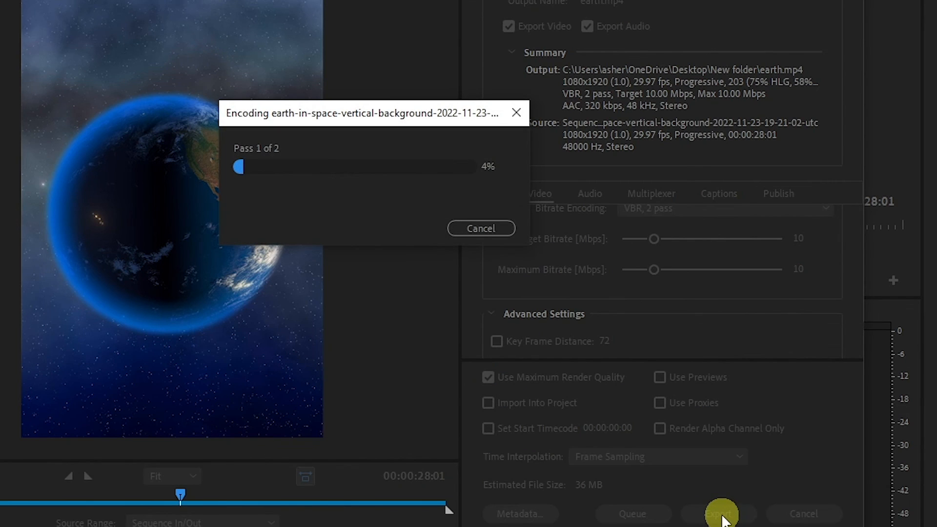